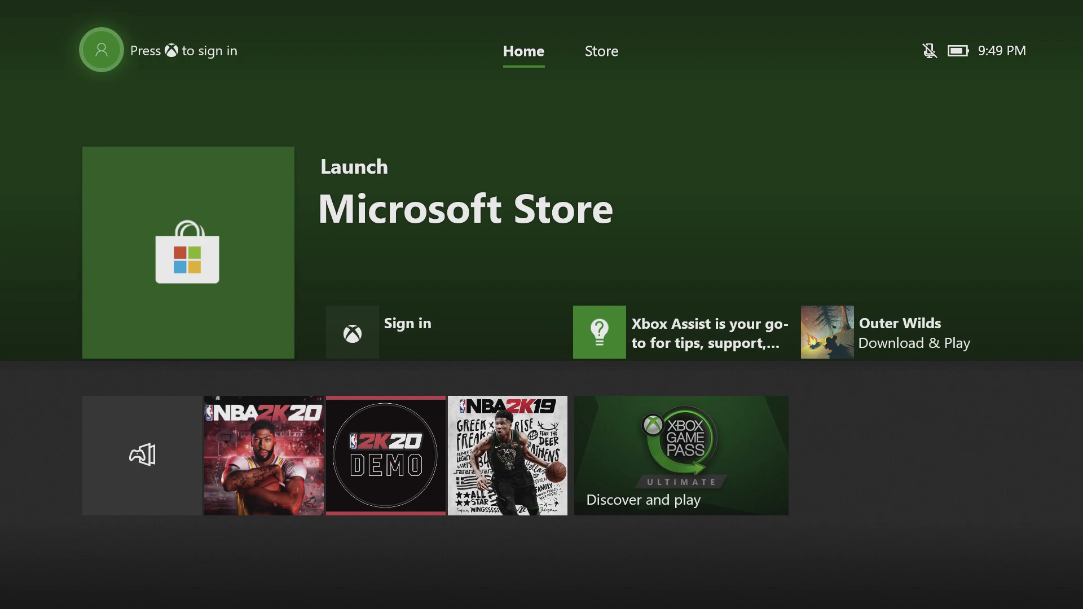
- Confirm the network status reads Offline in System > Settings > Network settings, then reopen profile sign-in
click(103, 49)
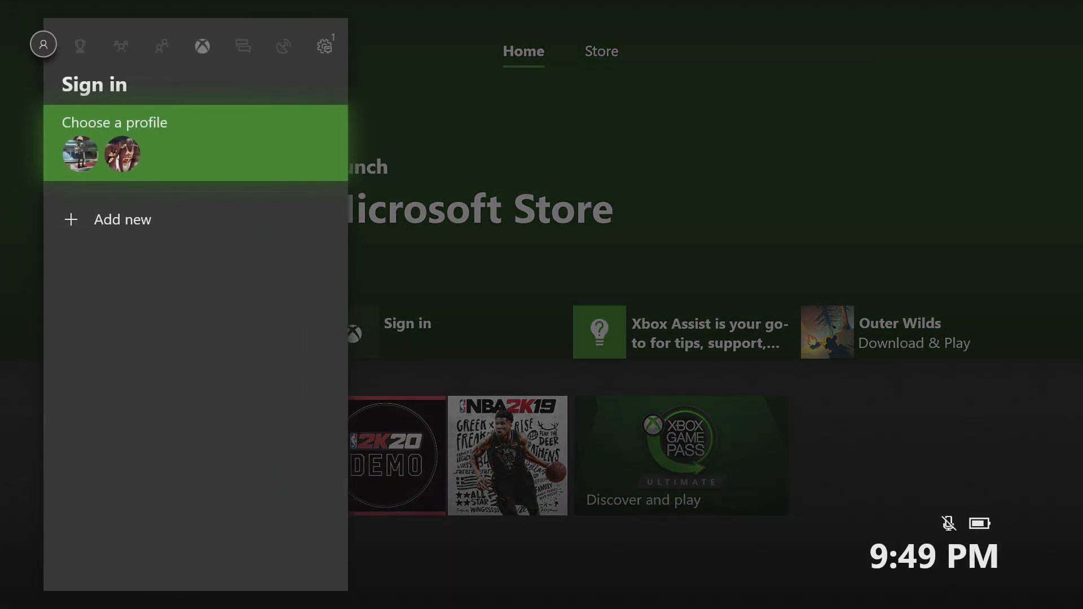
click(324, 45)
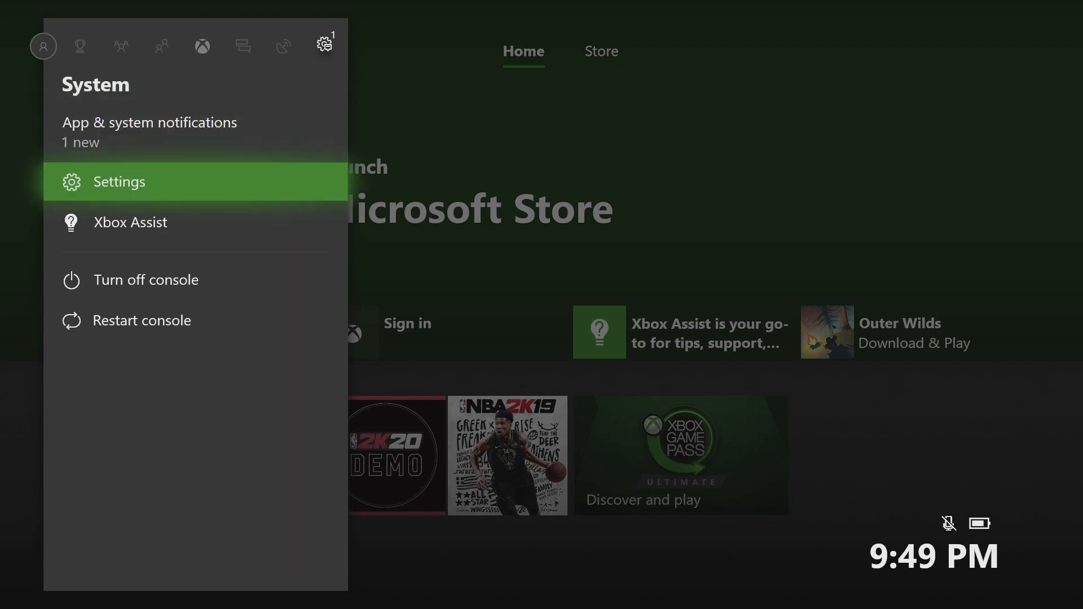
click(119, 182)
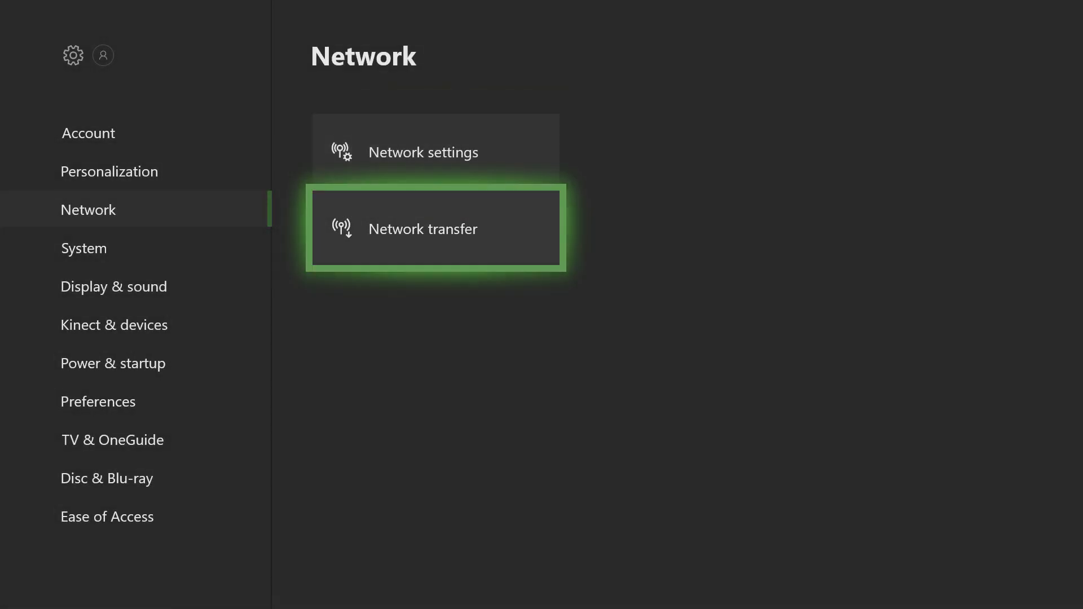
click(424, 152)
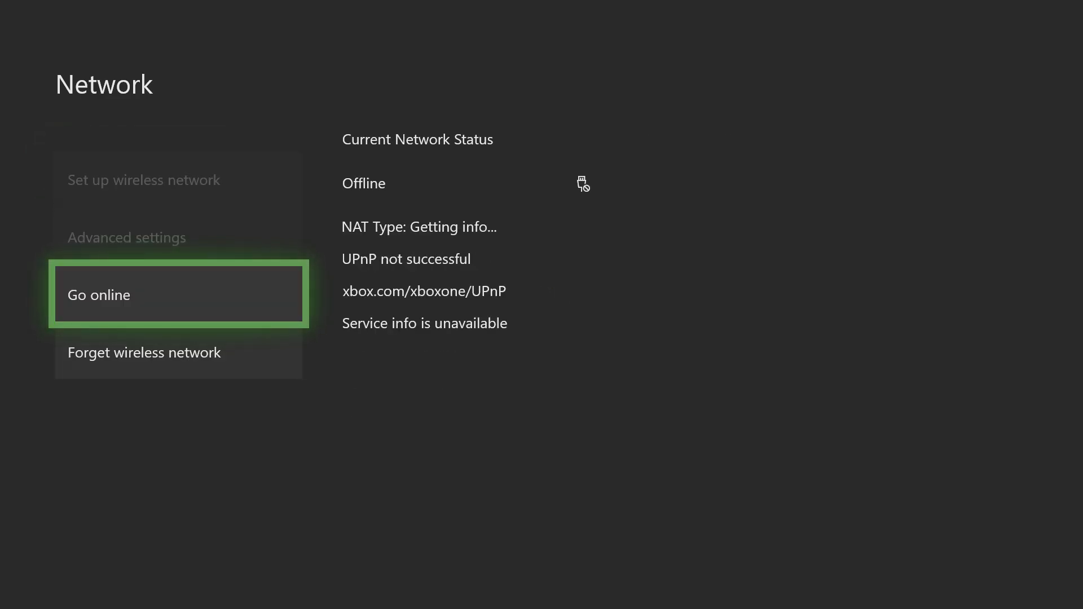
click(179, 295)
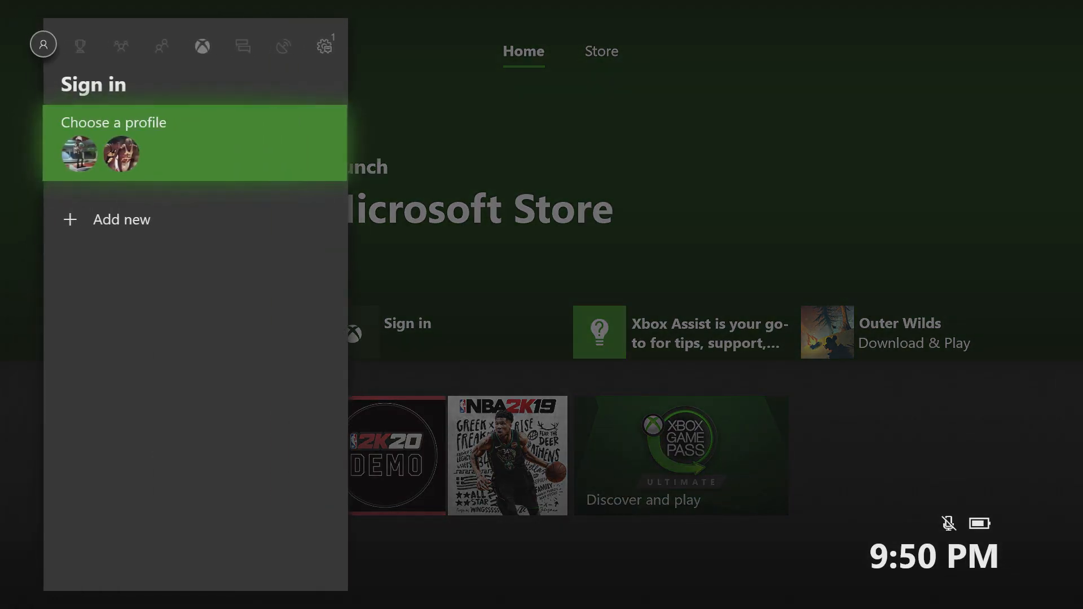
- Pick a profile under Choose a profile and get the 'Try again in a while' error
click(79, 154)
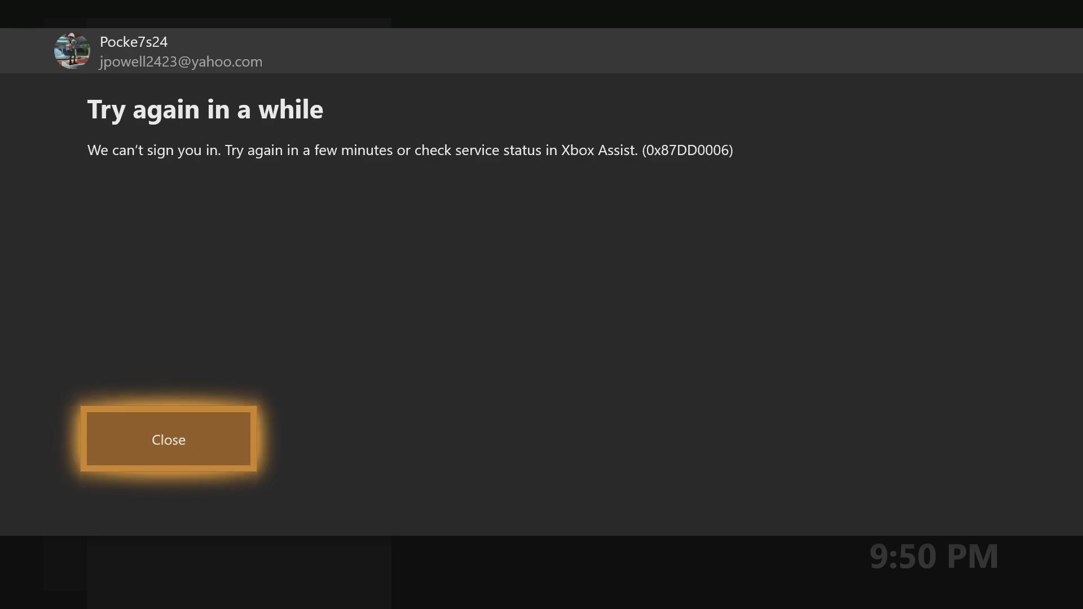
- Dismiss the sign-in error and take the console online so Network settings shows Wired
click(168, 441)
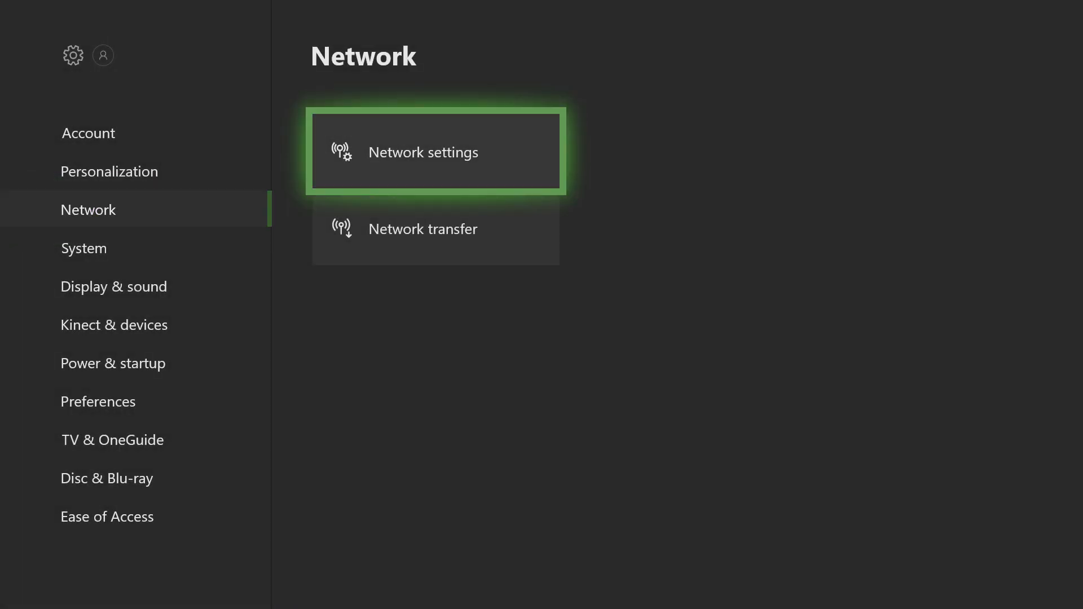
click(435, 151)
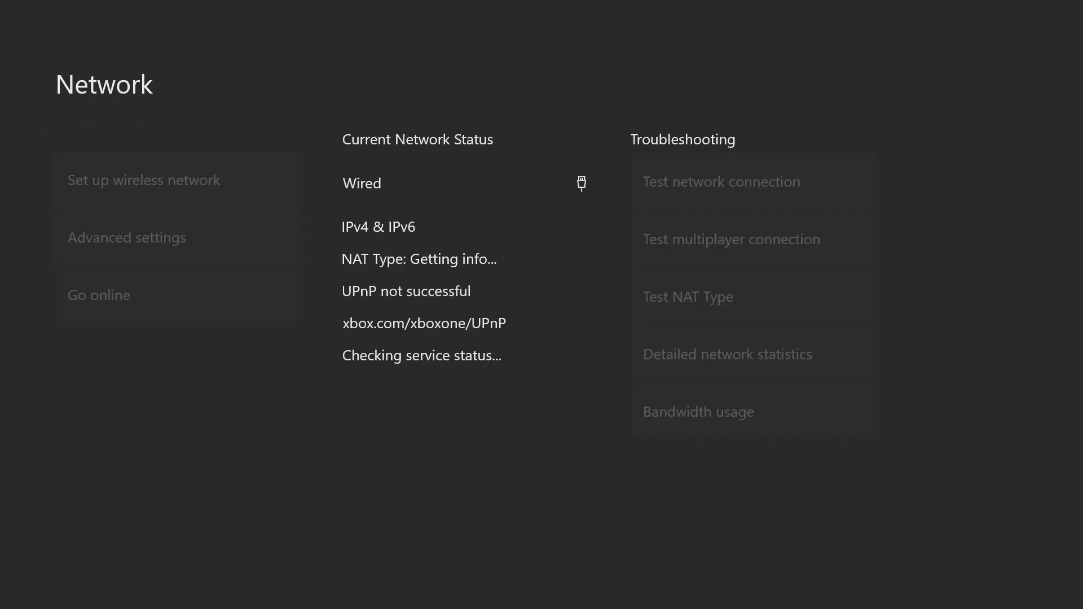
click(179, 294)
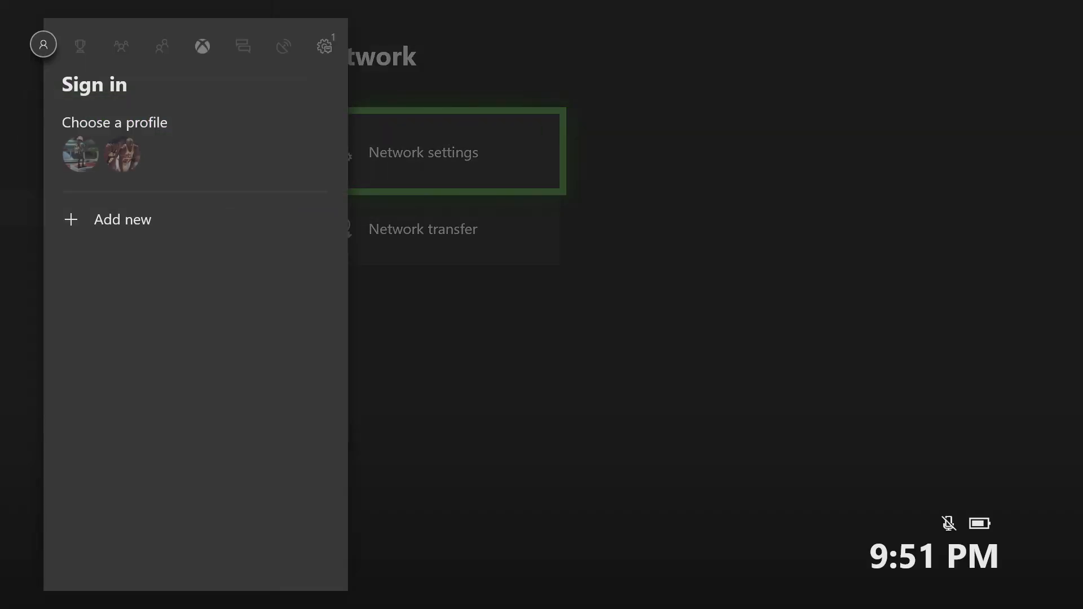
- Sign in as the first profile in Who are you? and open the guide's games and apps
click(80, 154)
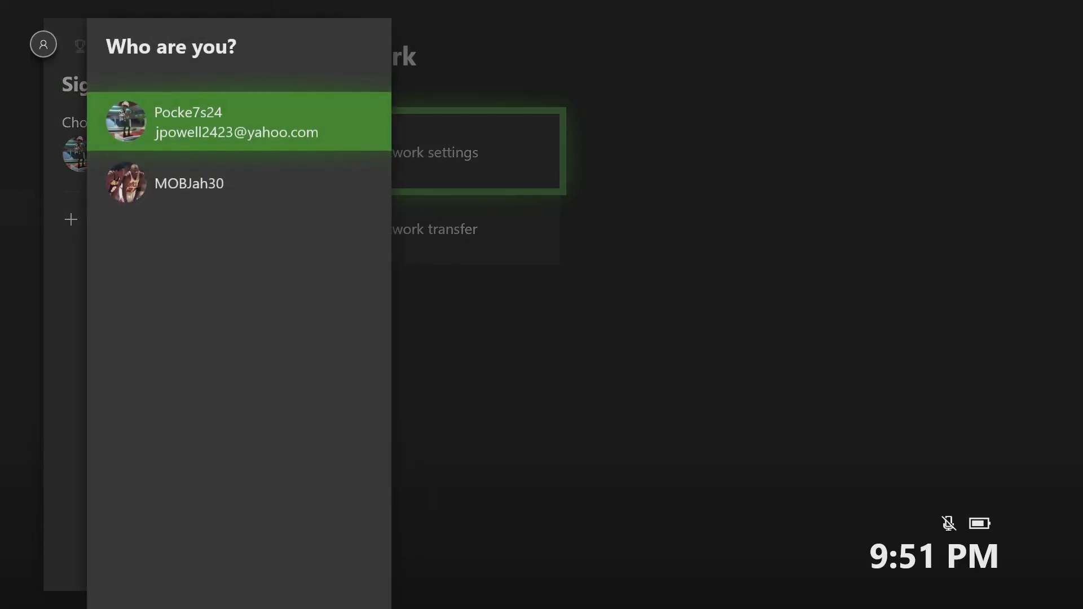
click(238, 123)
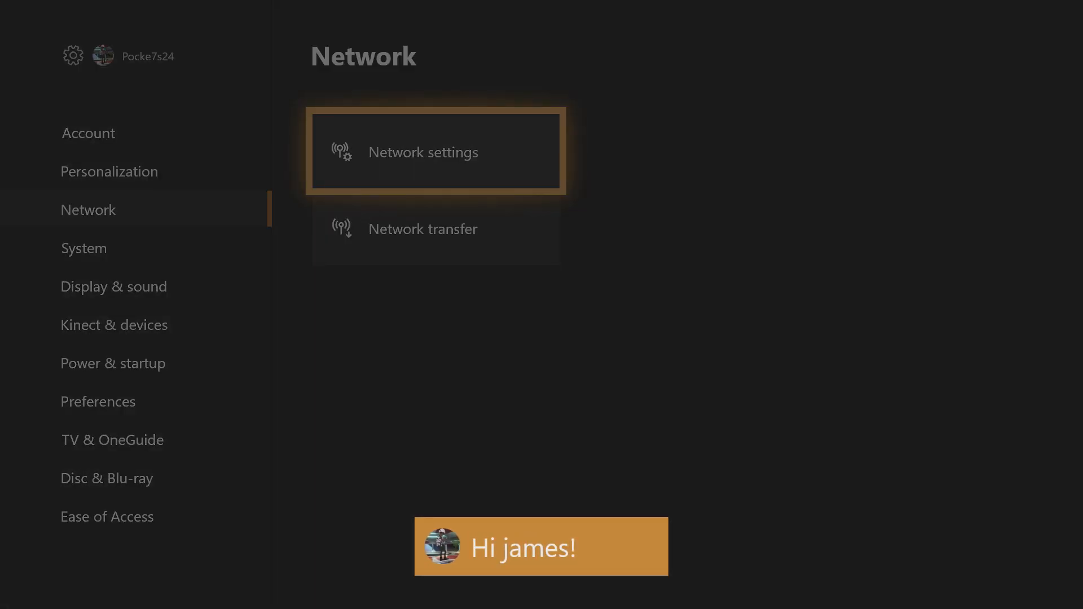
click(423, 152)
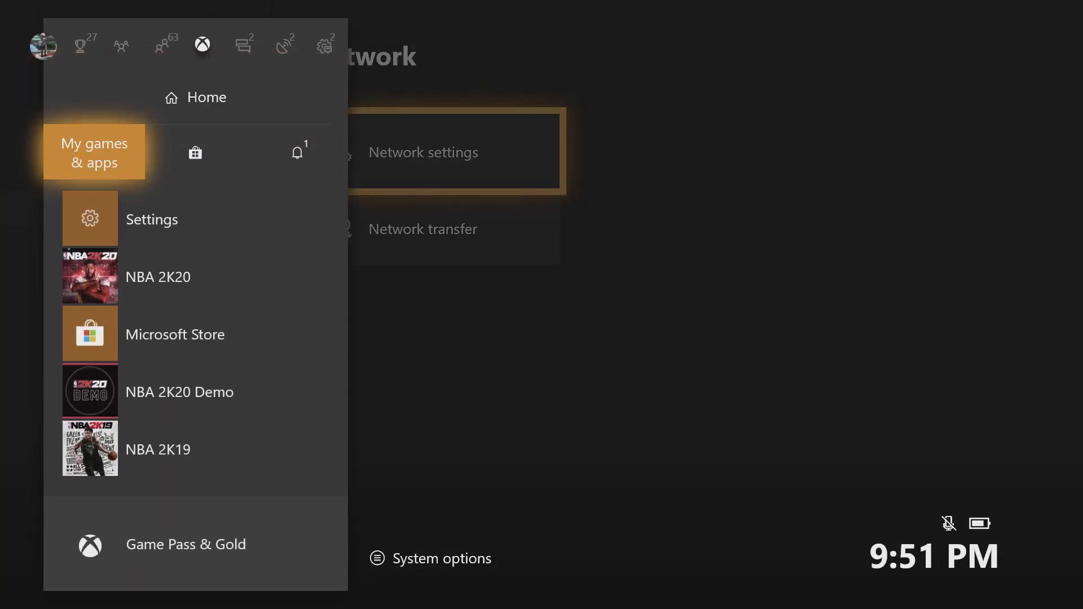
- Browse the People, Home and Multiplayer tabs, then open Friends - 63 online from People
click(163, 46)
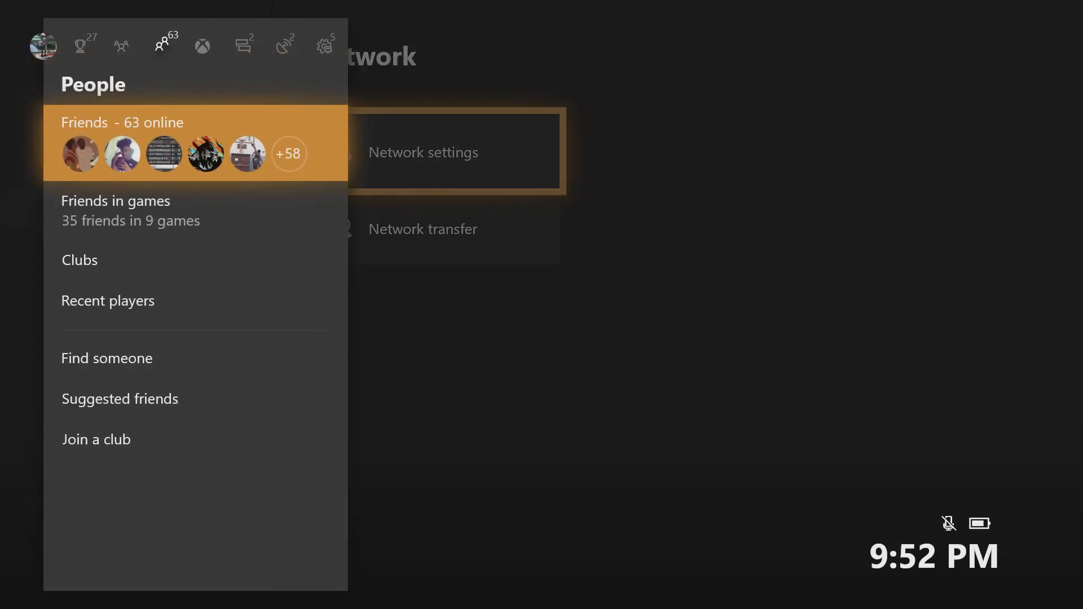
click(202, 45)
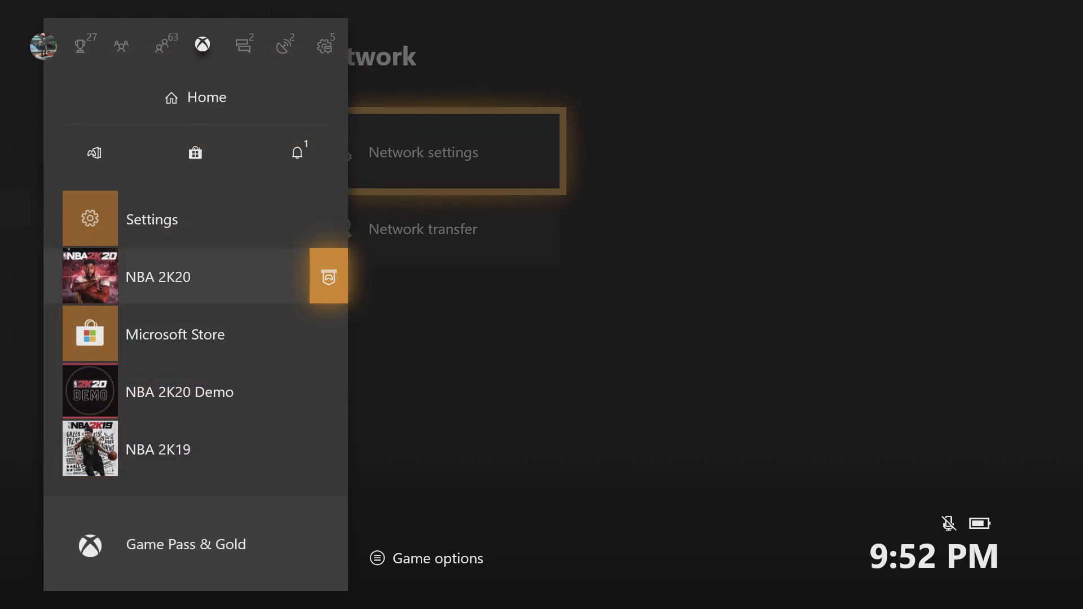
click(284, 46)
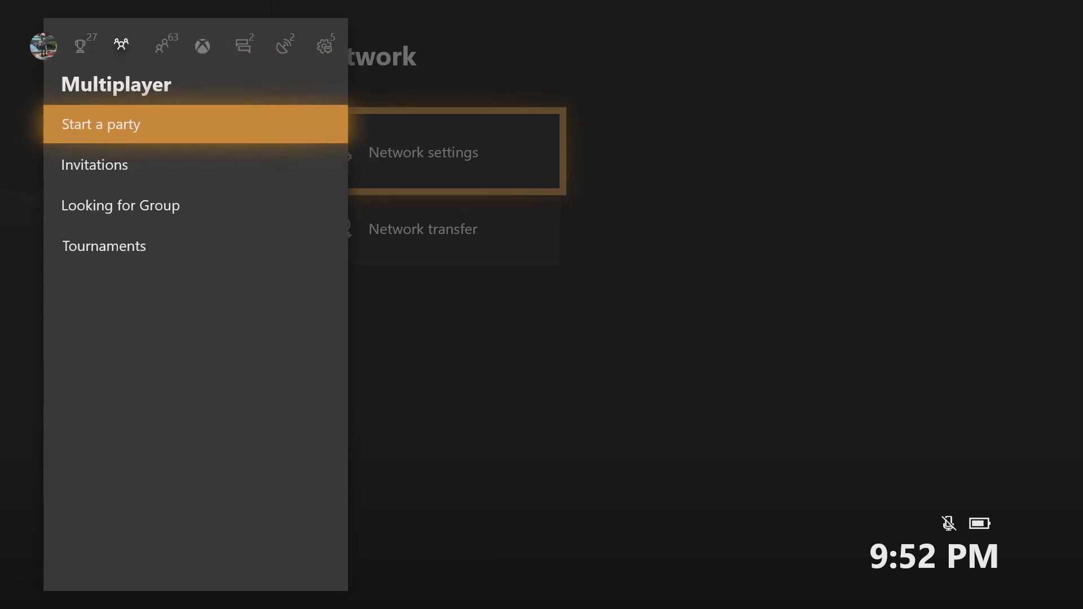
click(164, 44)
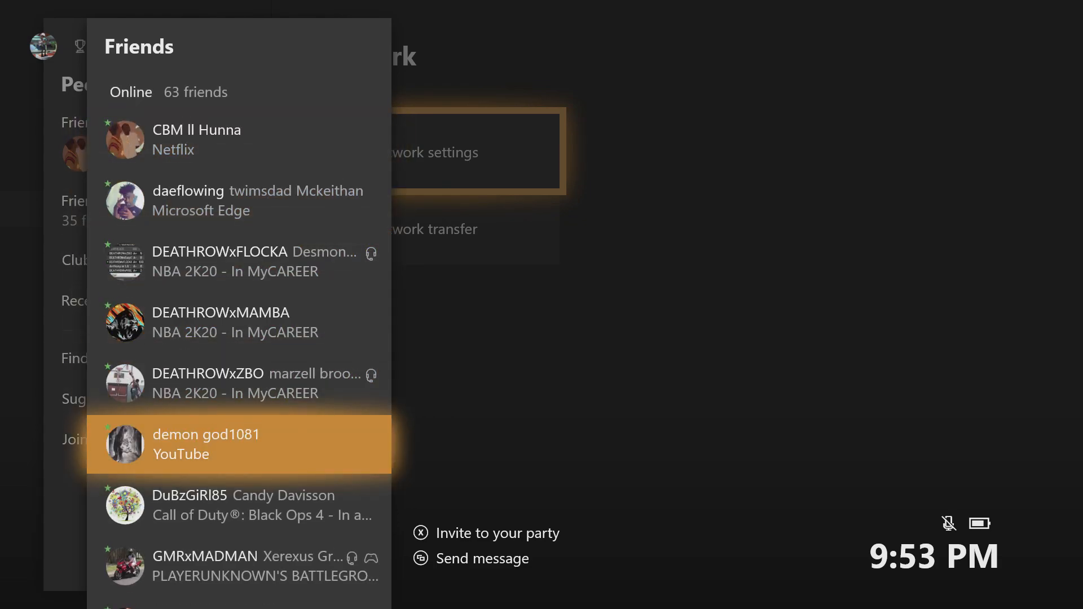
scroll(down, 3)
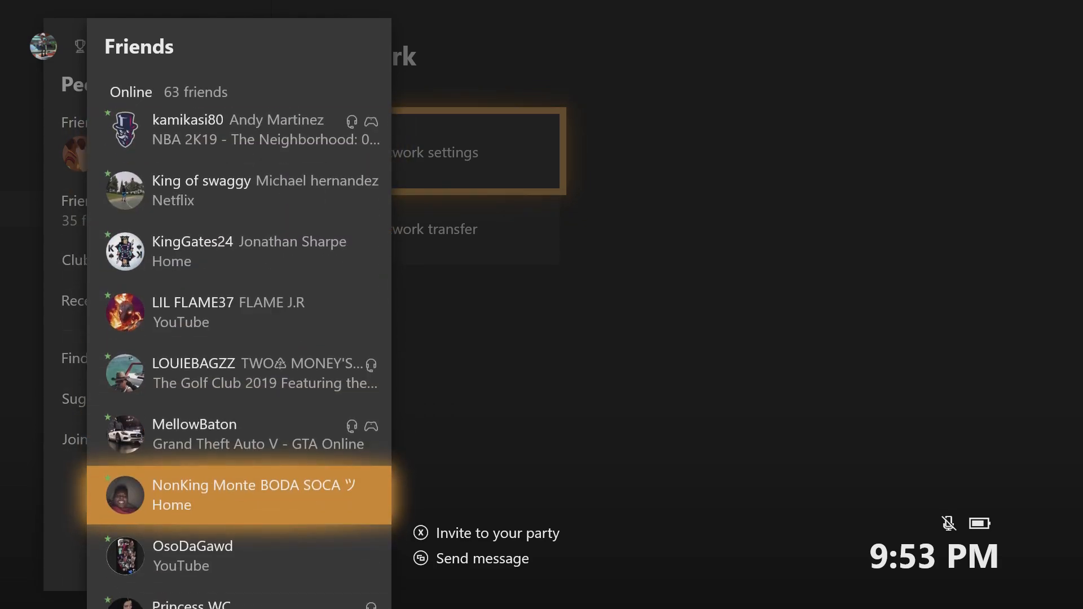
scroll(down, 3)
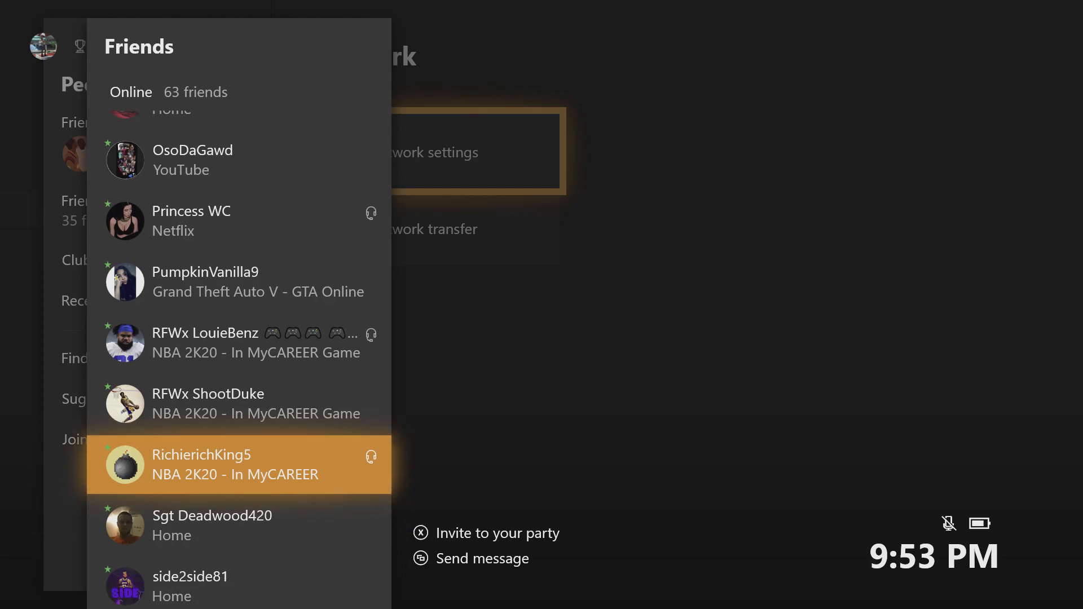
scroll(down, 3)
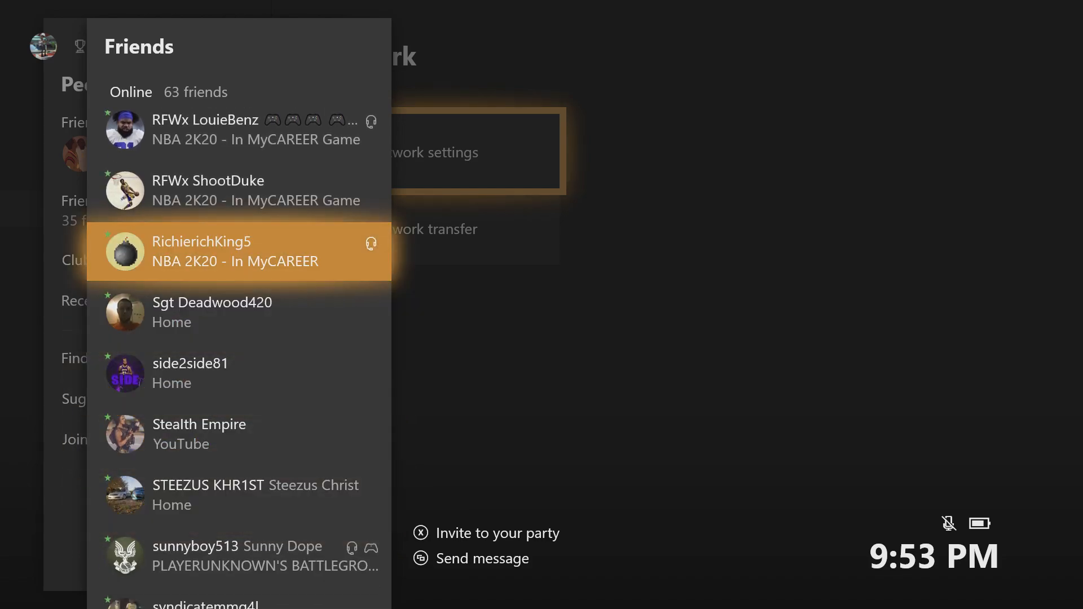
scroll(down, 3)
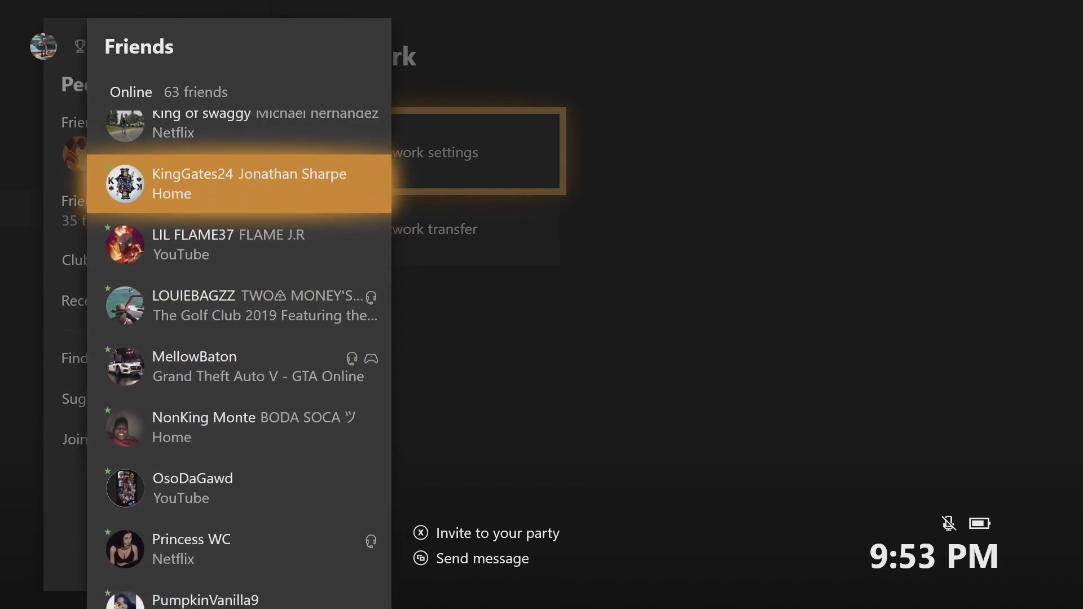
scroll(down, 3)
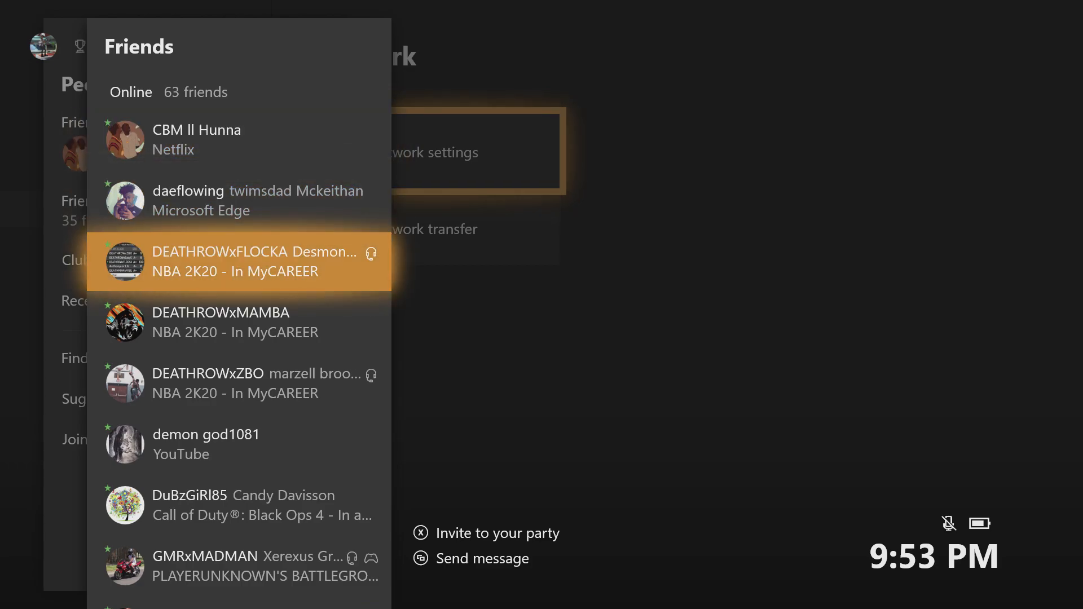
scroll(down, 3)
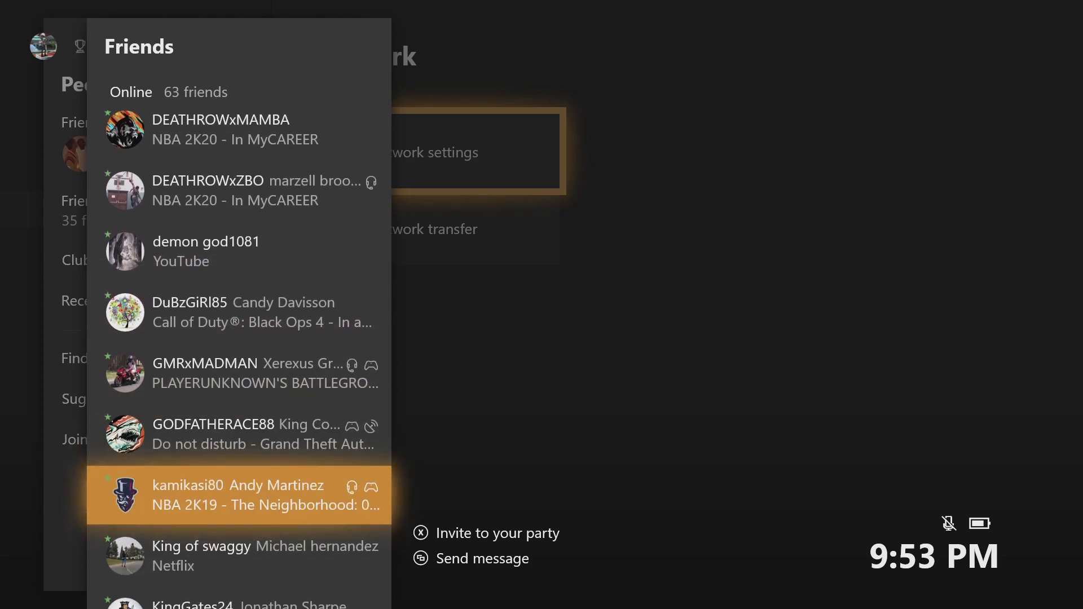
scroll(down, 3)
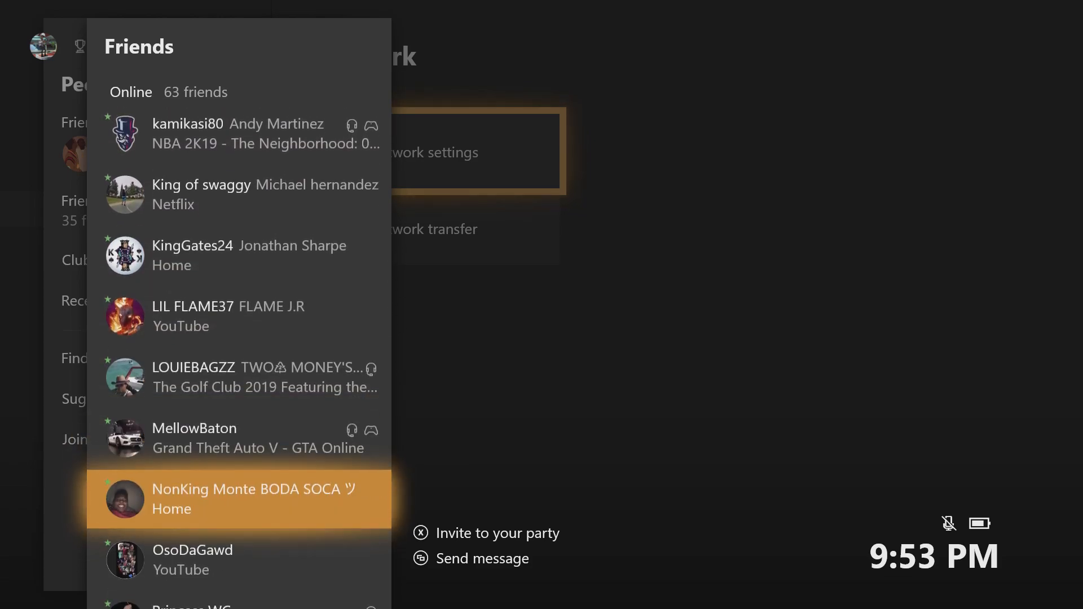